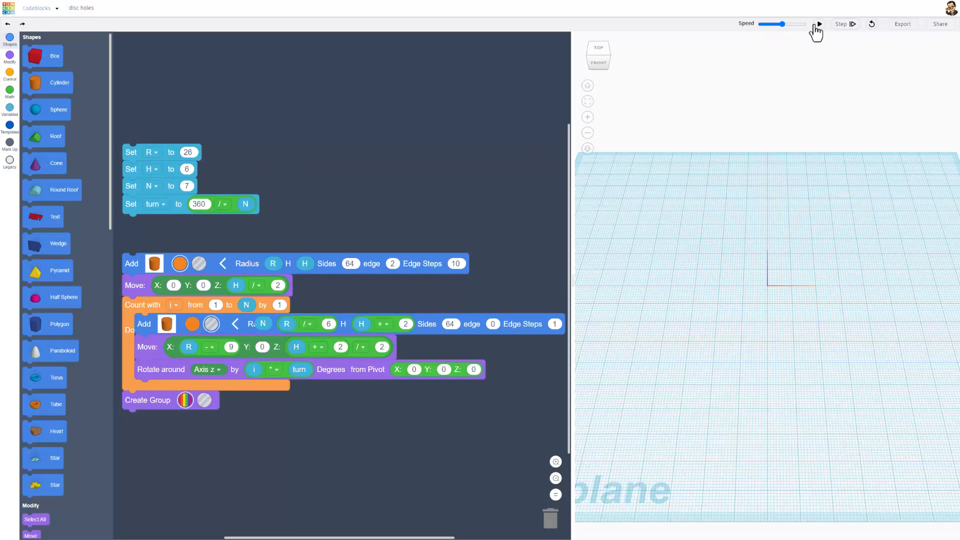
Run the Codeblocks program to build the orange disc with seven evenly spaced holes.
left_click(818, 24)
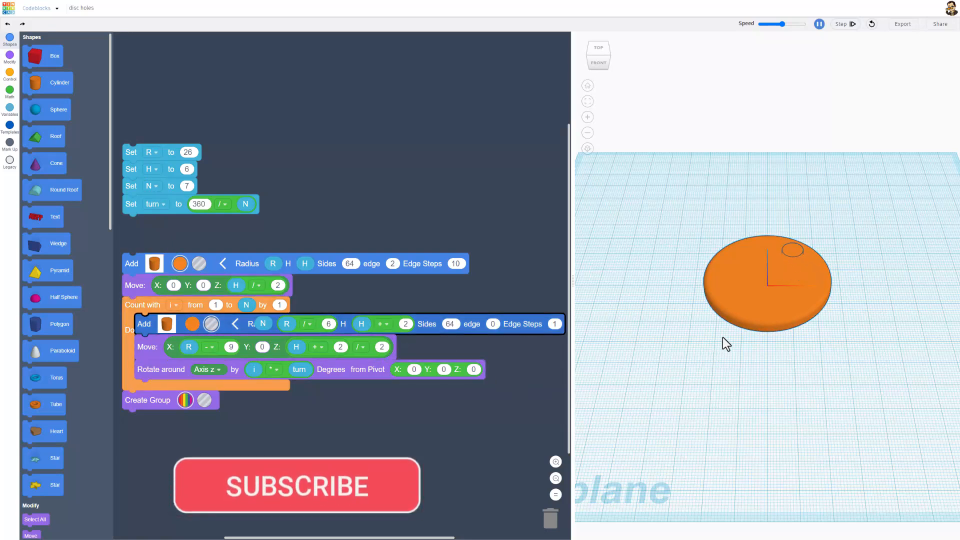
left_click(844, 23)
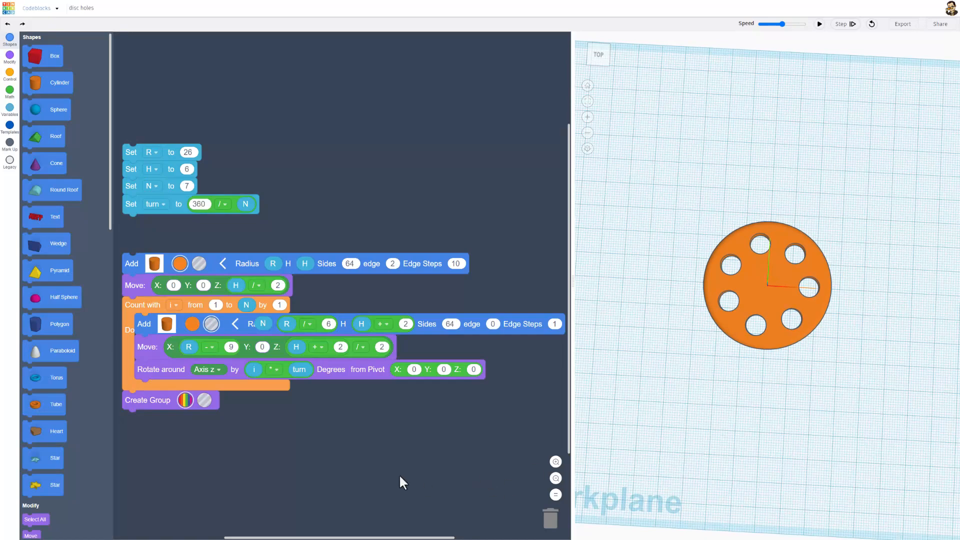
left_click(940, 23)
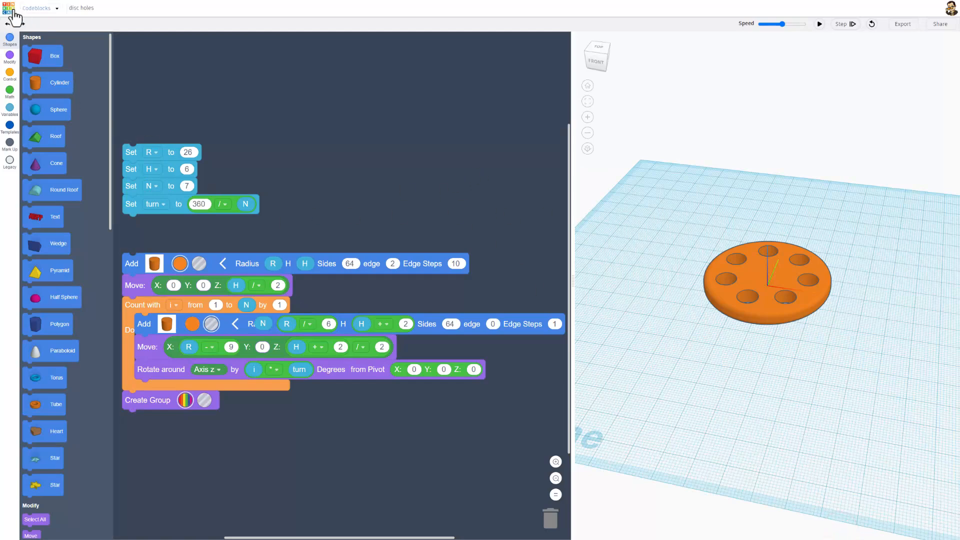
Return to the designs dashboard and bring up the disc holes design properties.
left_click(8, 8)
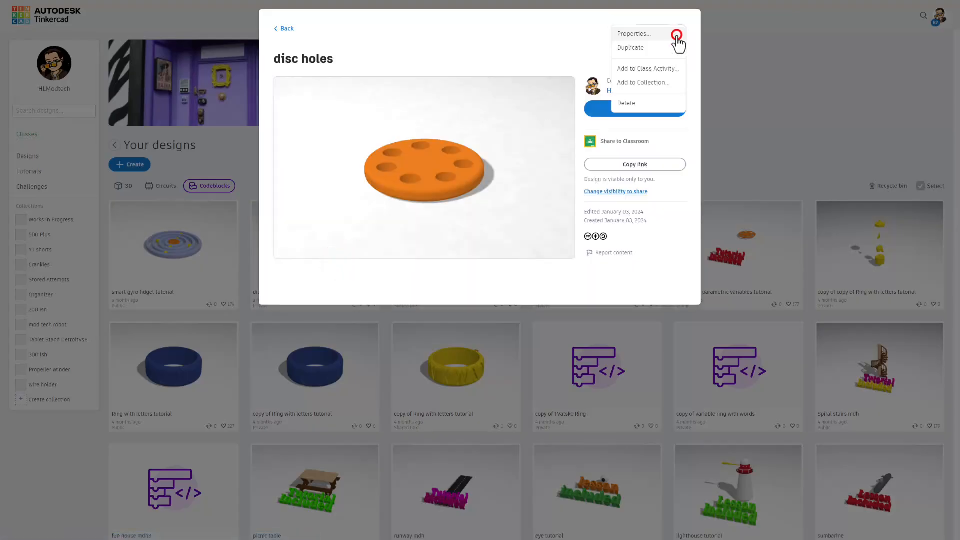
left_click(634, 33)
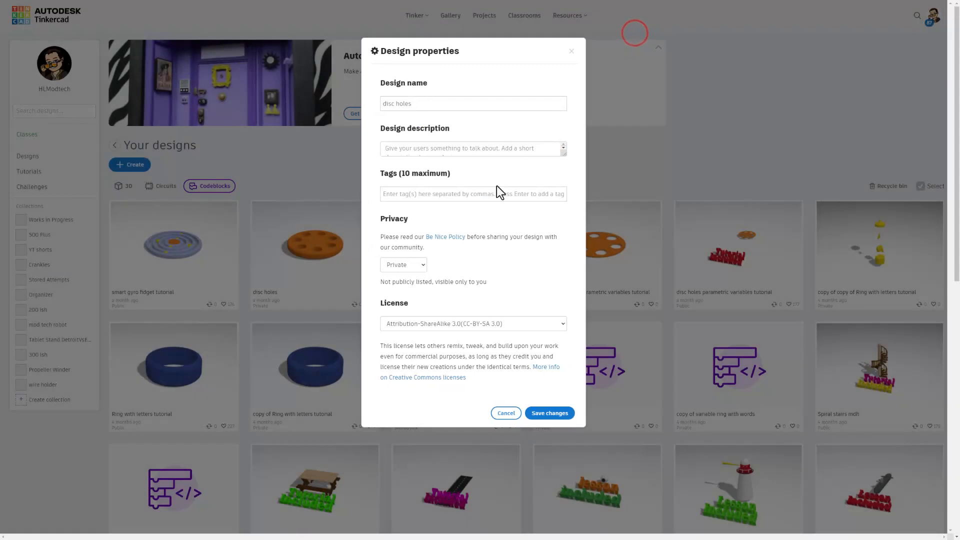
left_click(471, 148)
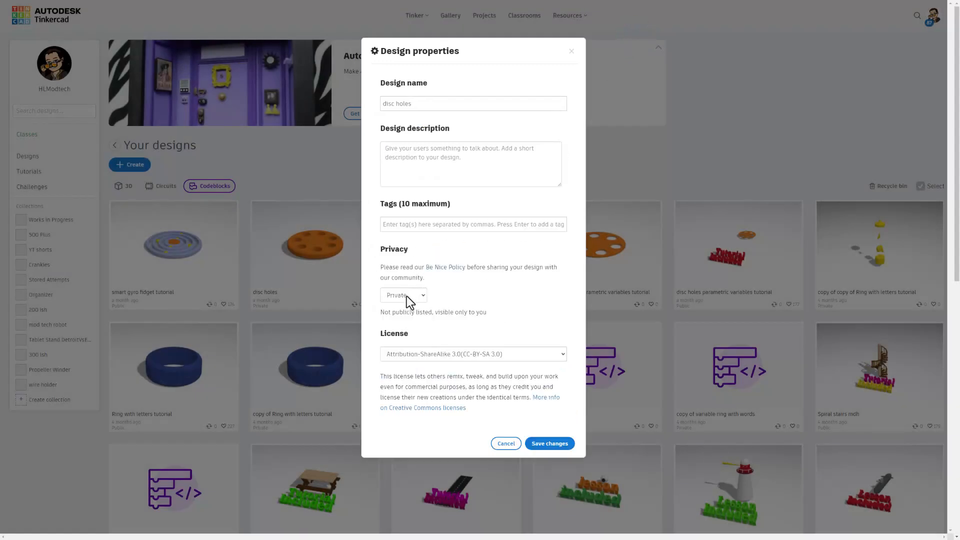
Set the disc holes privacy to Share link, keep the license, and save changes.
left_click(402, 294)
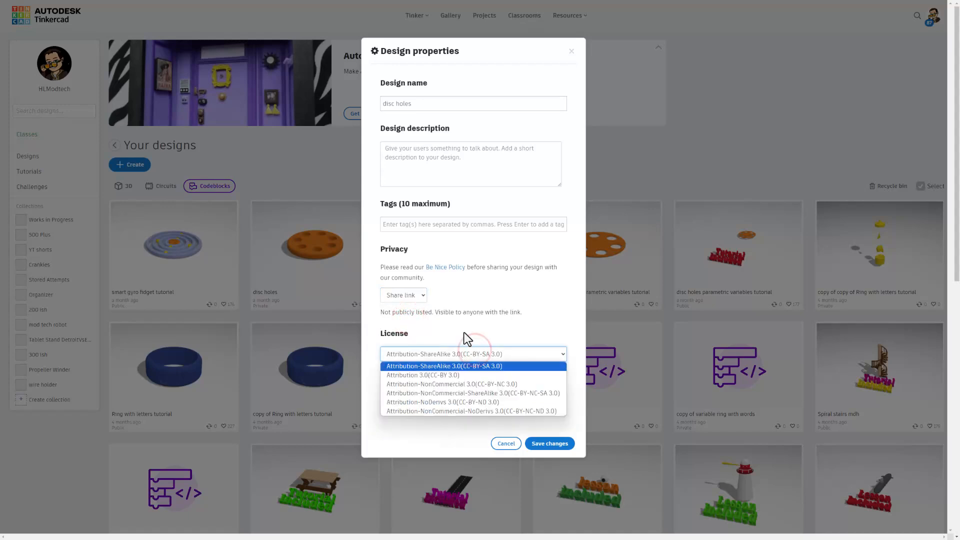
left_click(444, 366)
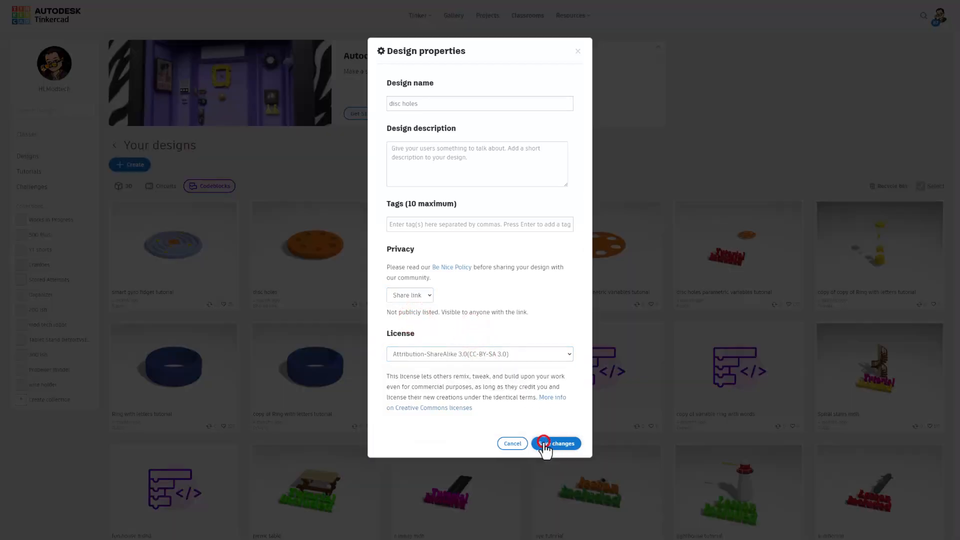
left_click(555, 443)
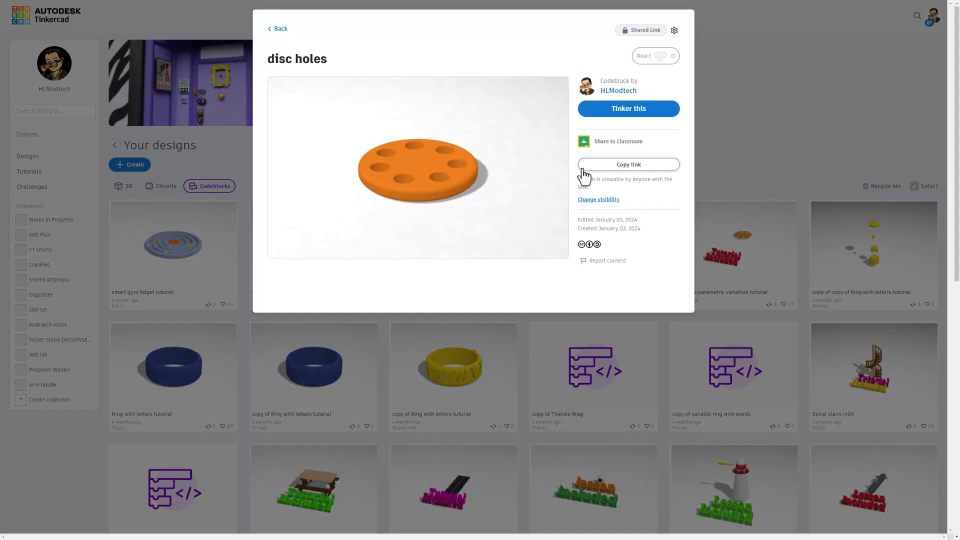
Copy the disc holes share link to the clipboard.
left_click(628, 164)
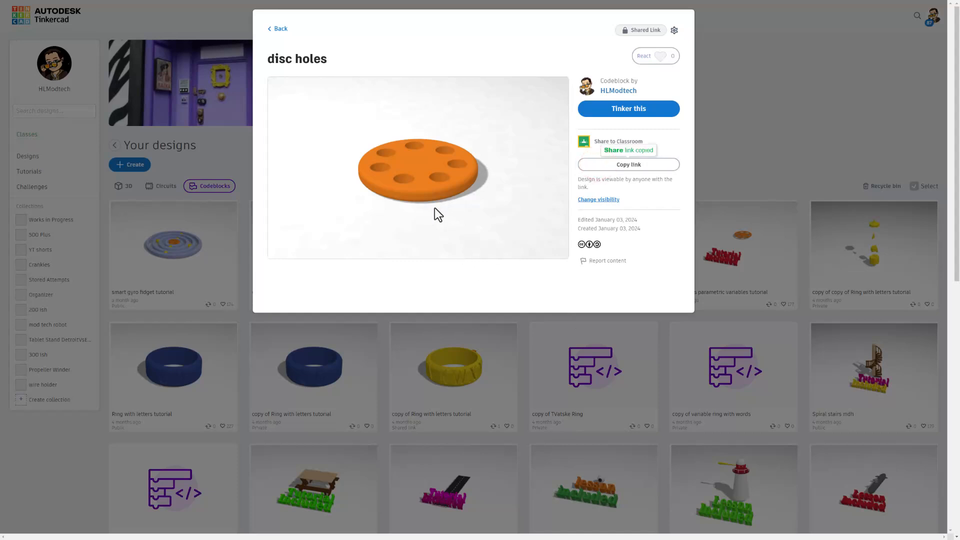
mouse_move(443, 298)
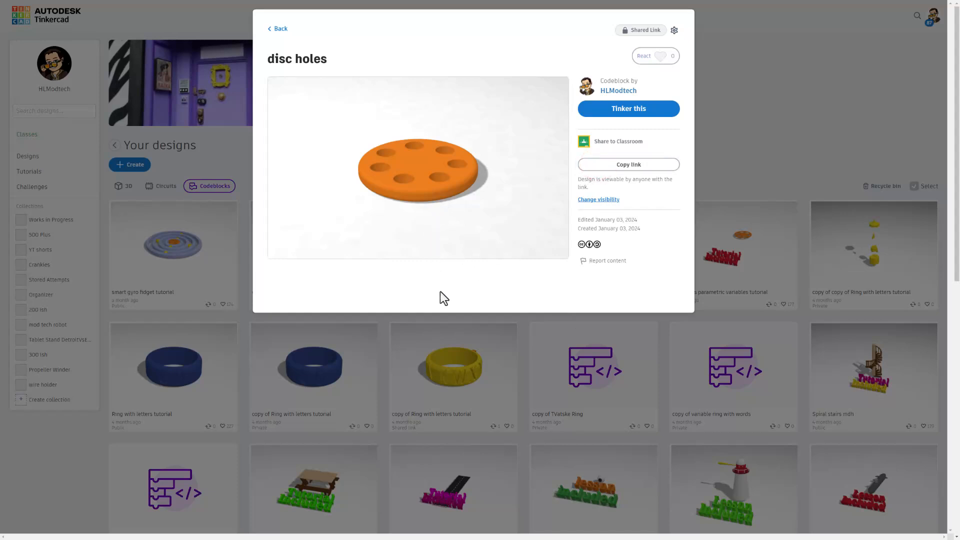
mouse_move(357, 218)
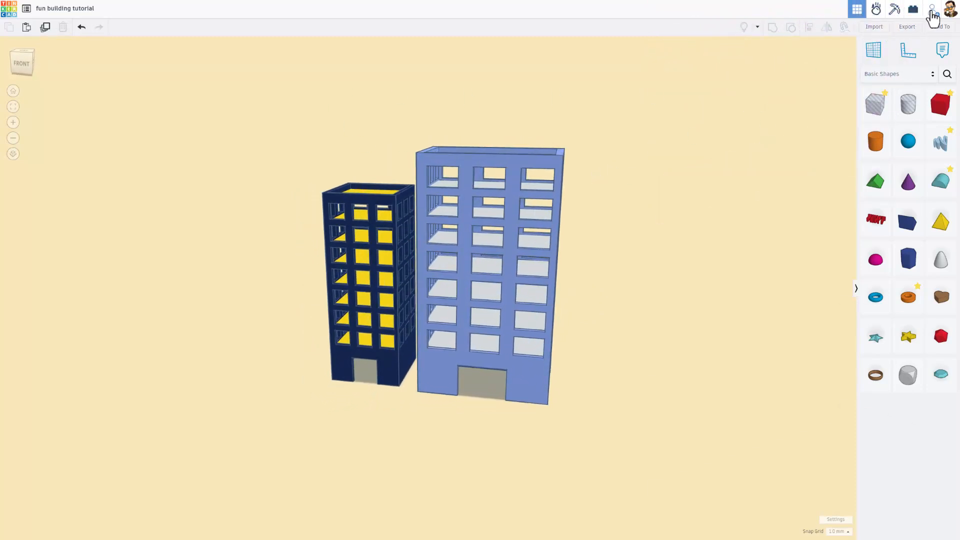
Generate a new collaboration link for the fun building tutorial and copy it.
left_click(932, 9)
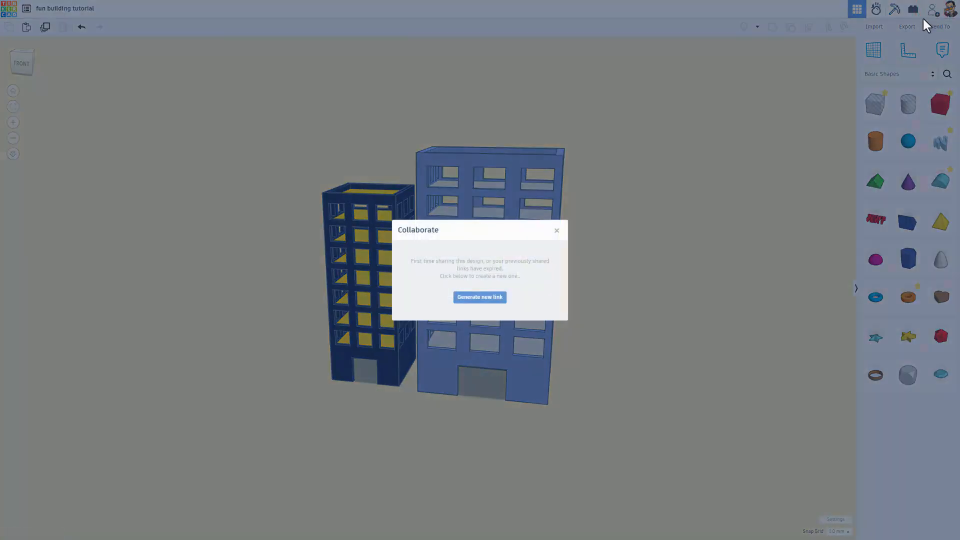
mouse_move(479, 297)
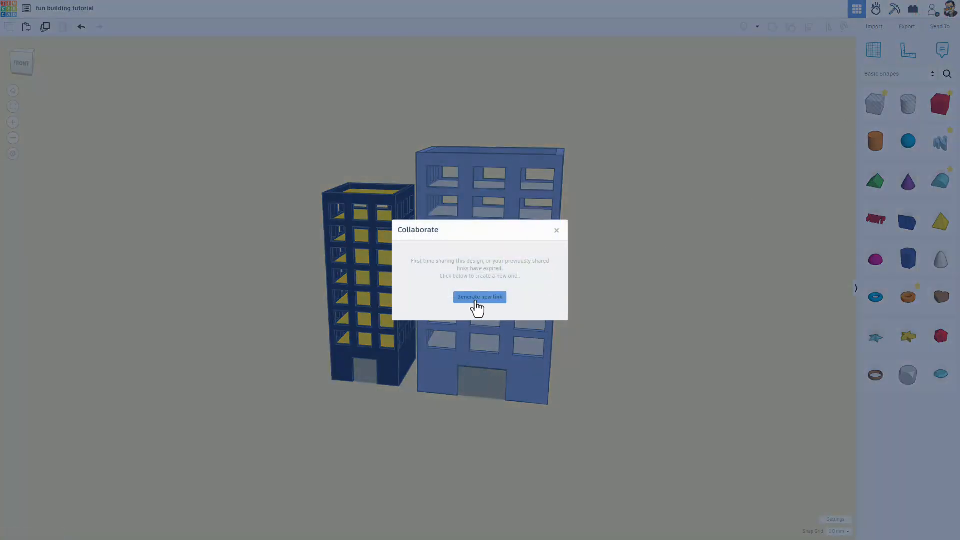
left_click(479, 297)
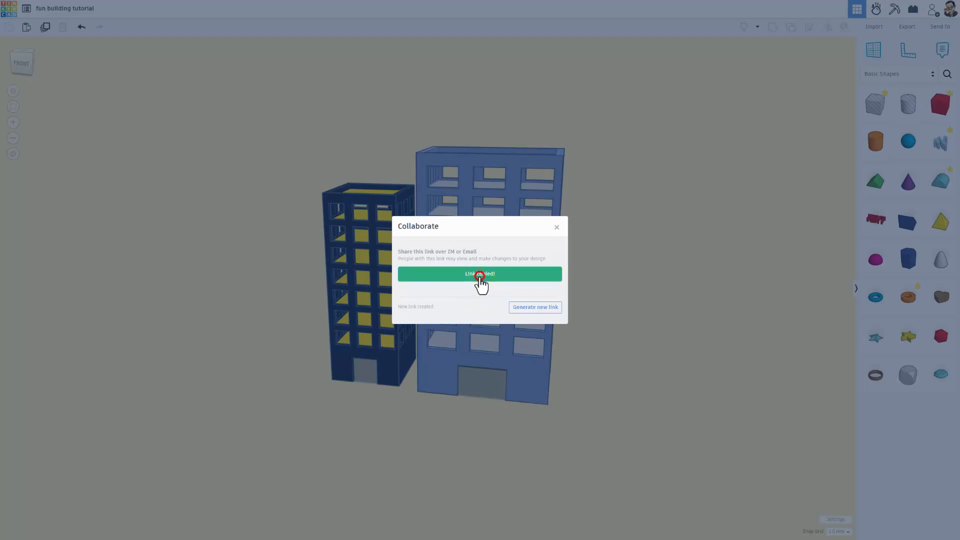
left_click(556, 227)
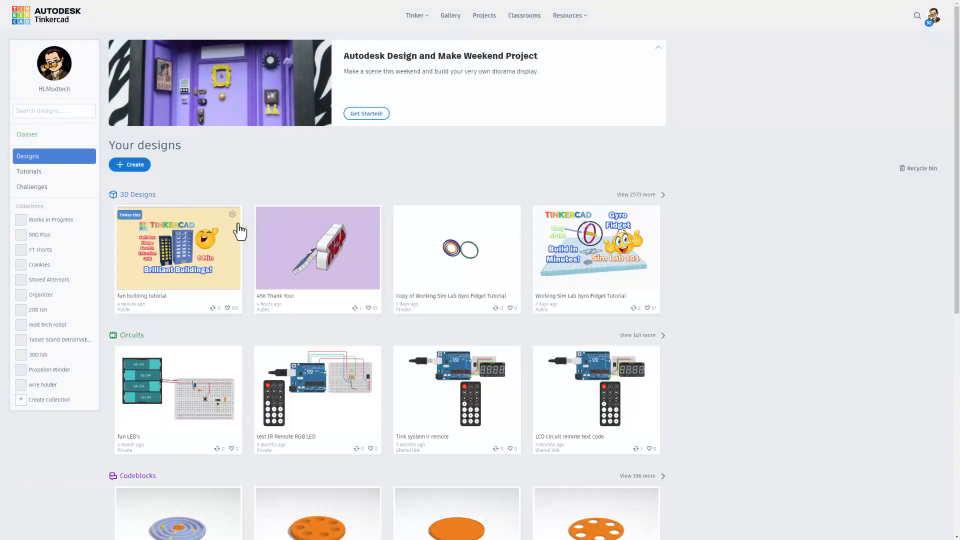
Set the fun building tutorial privacy to Public, pass the reCAPTCHA, and save its properties.
left_click(233, 214)
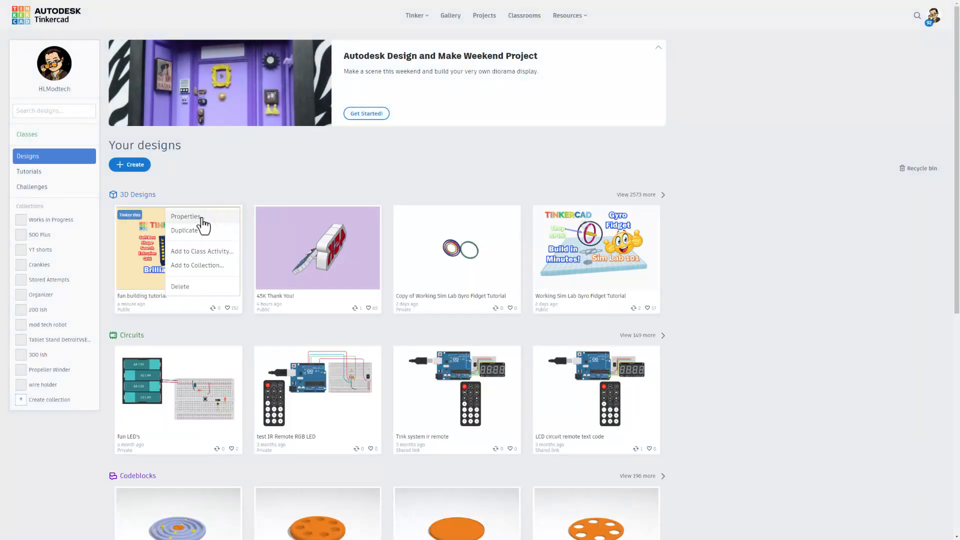
left_click(186, 216)
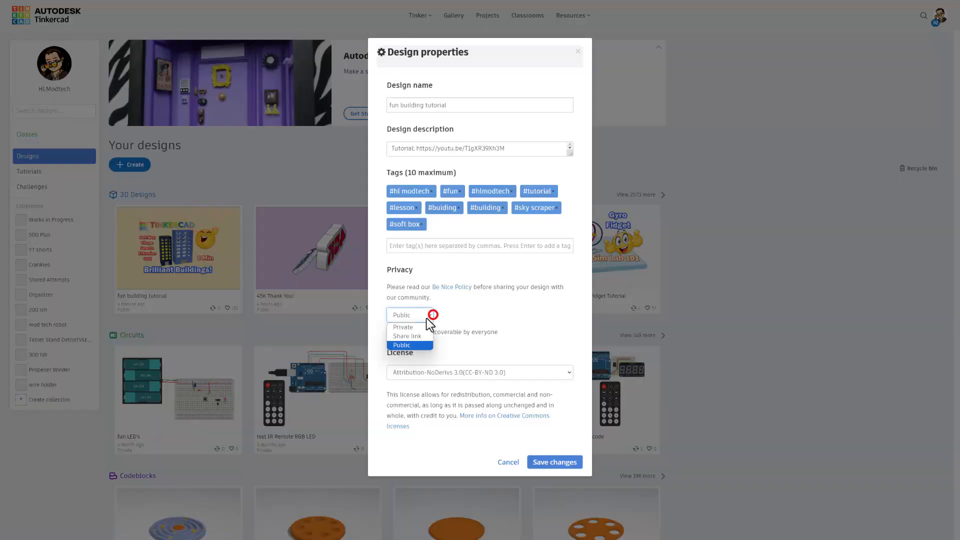
left_click(401, 345)
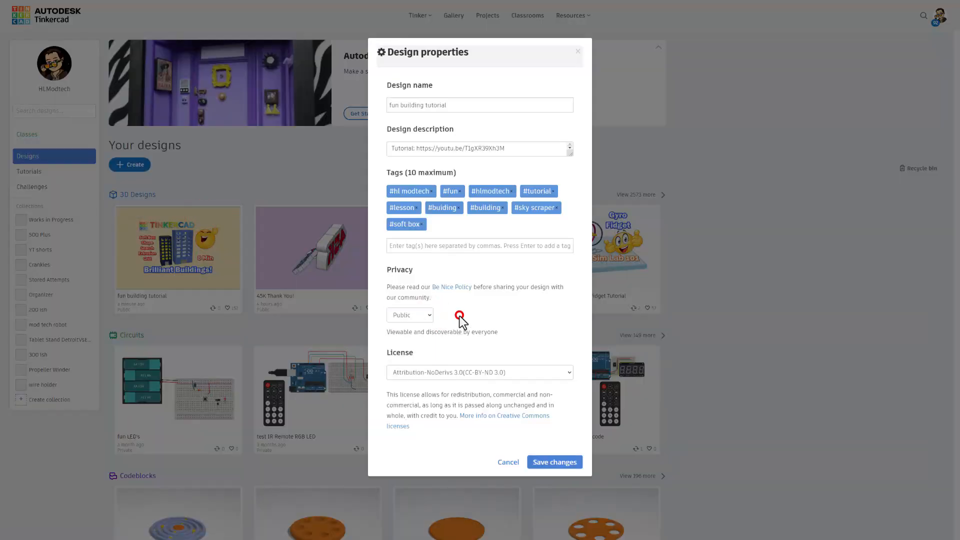
left_click(410, 315)
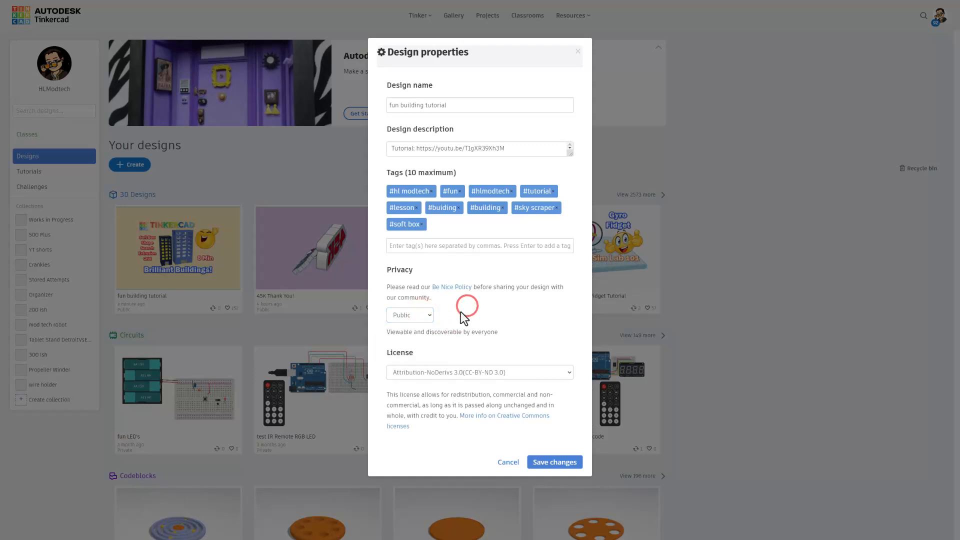
mouse_move(538, 321)
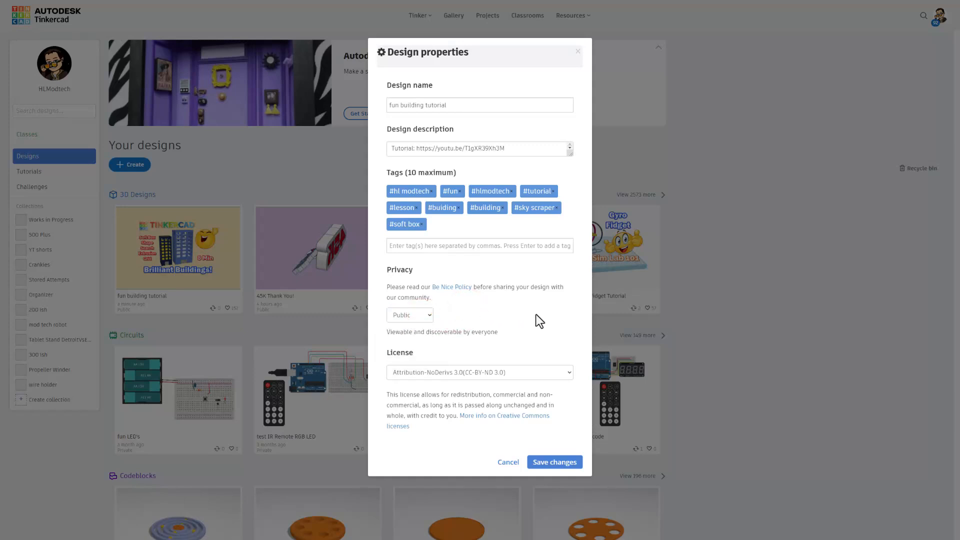
mouse_move(479, 306)
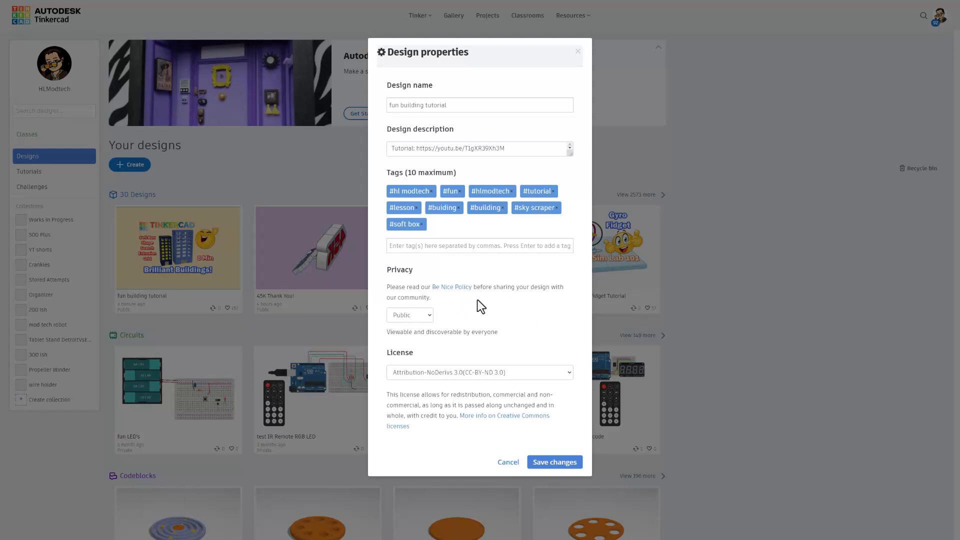
mouse_move(483, 408)
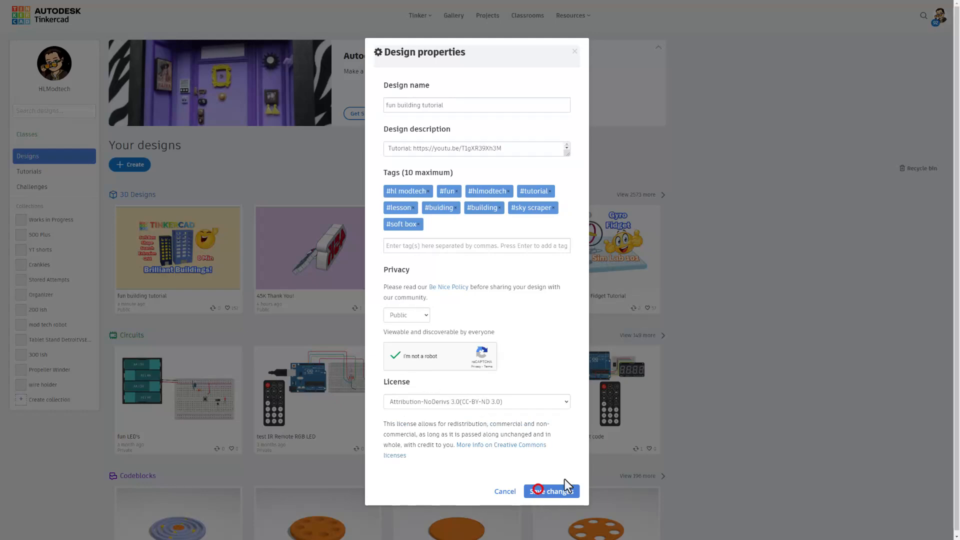
left_click(550, 491)
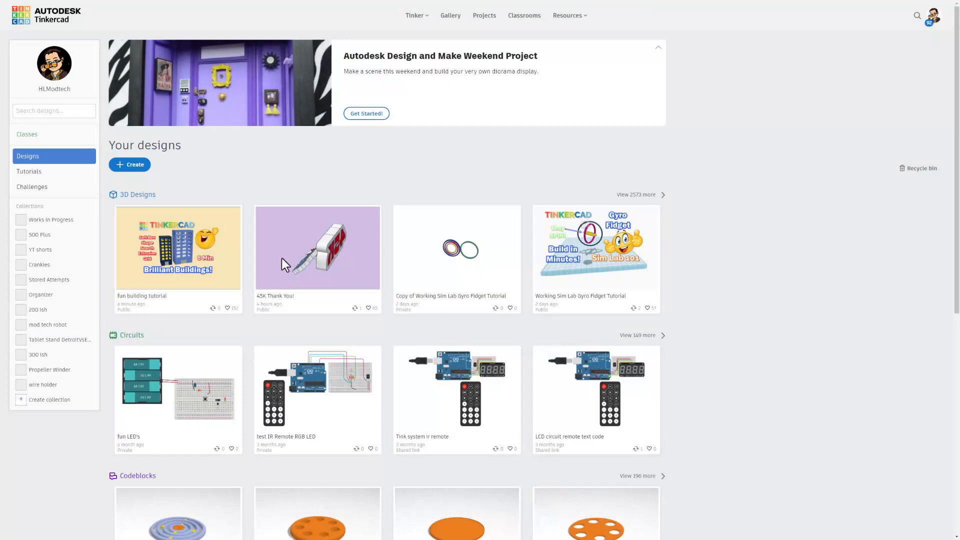
Scroll to Codeblocks and bring up the smart gyro fidget tutorial's properties.
scroll("down", 3)
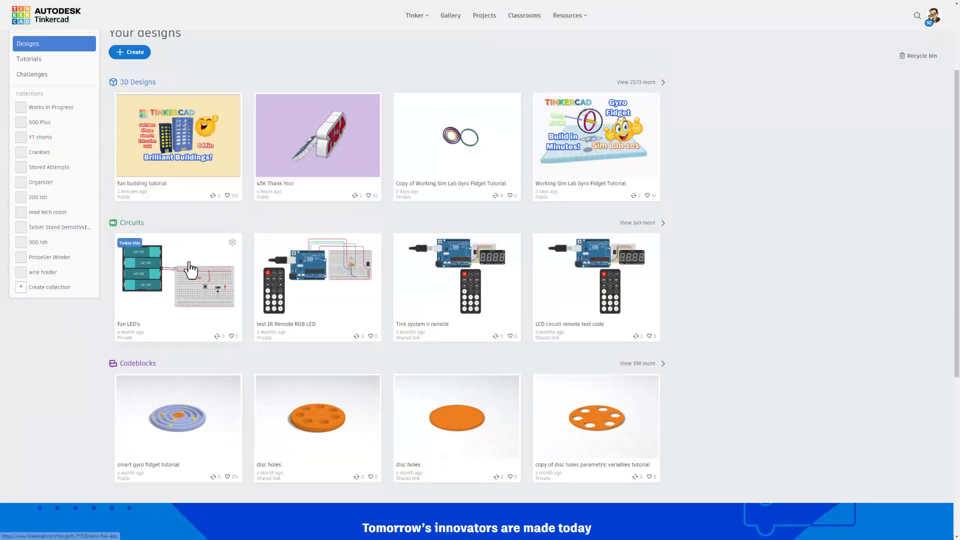
mouse_move(178, 92)
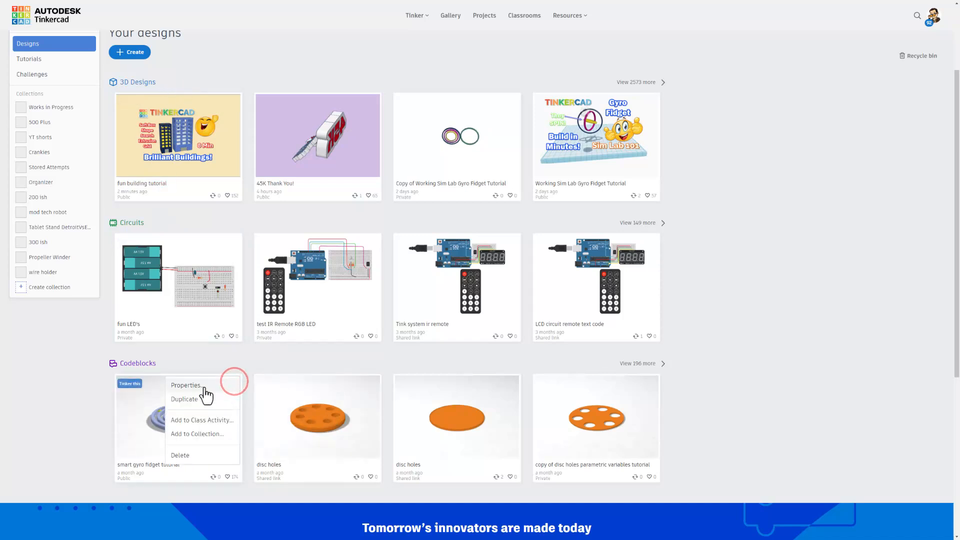
left_click(207, 364)
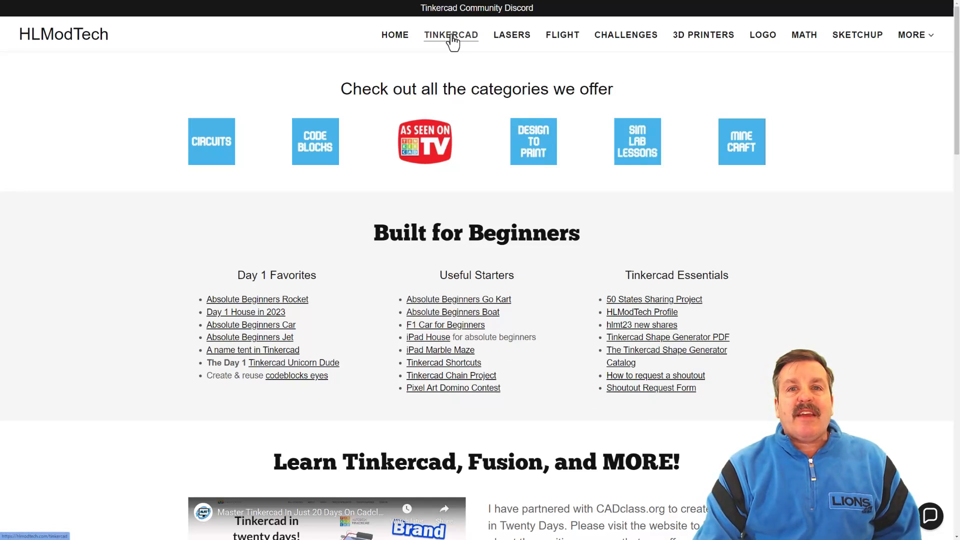
mouse_move(792, 205)
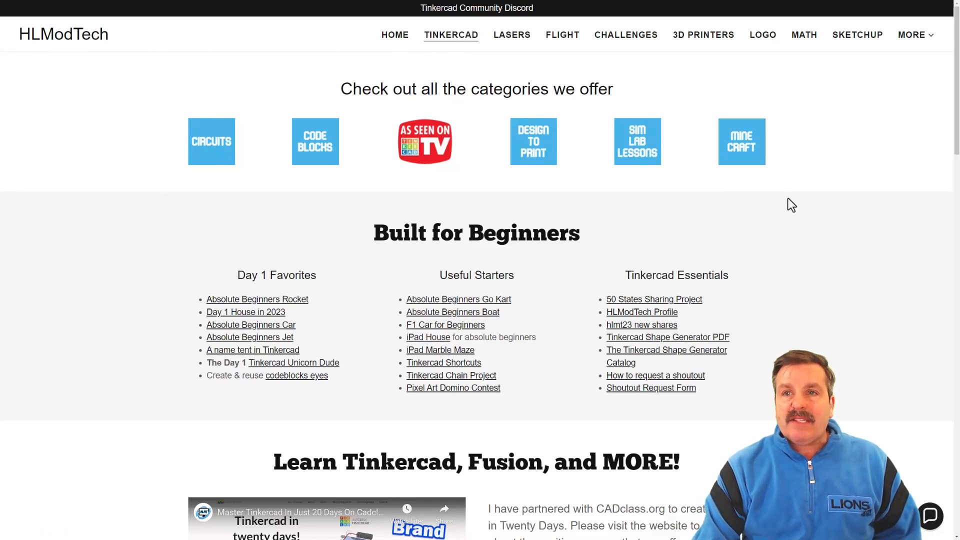
mouse_move(233, 257)
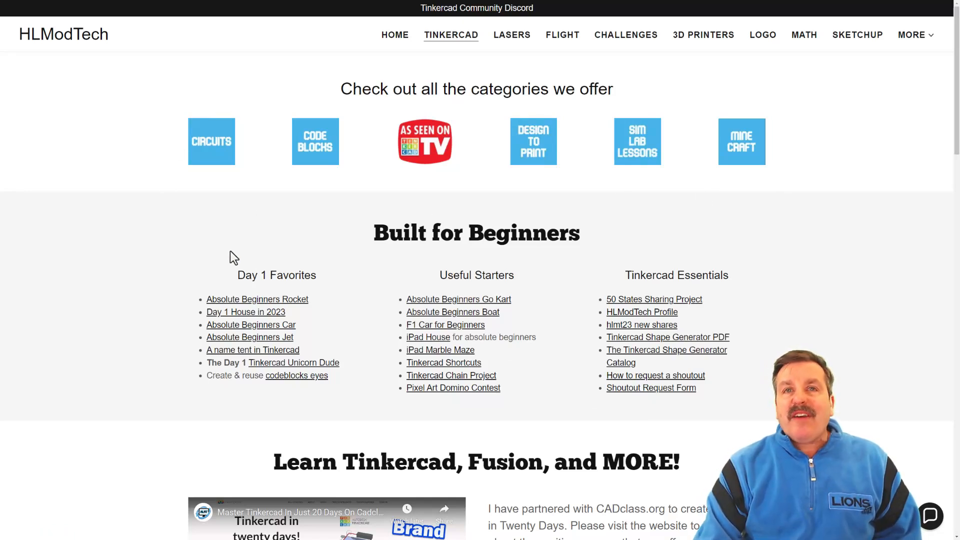
mouse_move(468, 272)
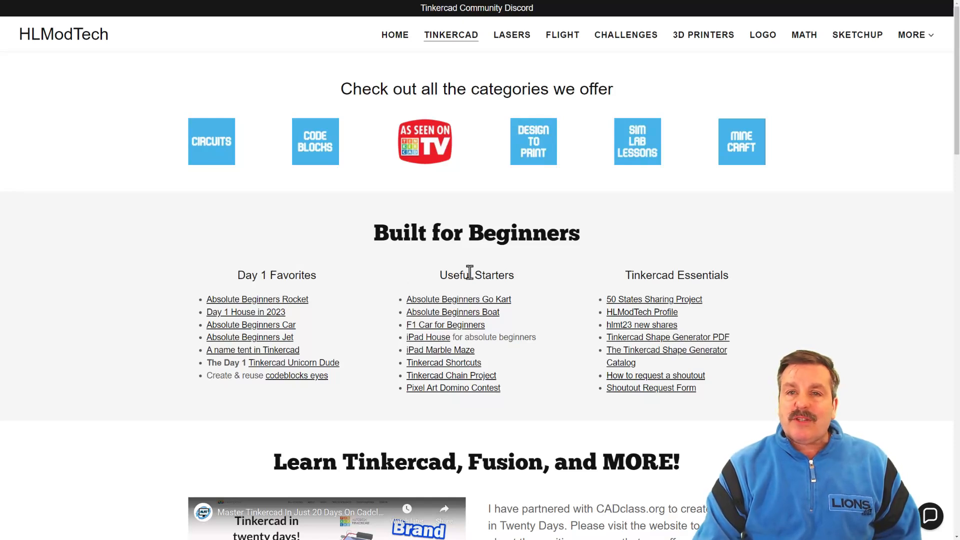
mouse_move(604, 427)
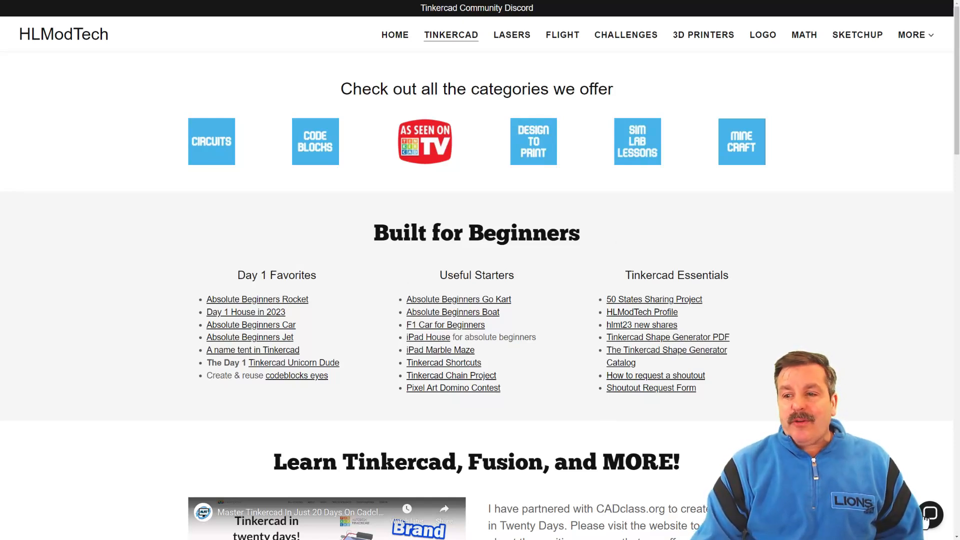
Show and hide the Contact Us chat, then follow the Tinkercad Community Discord banner invite.
left_click(929, 514)
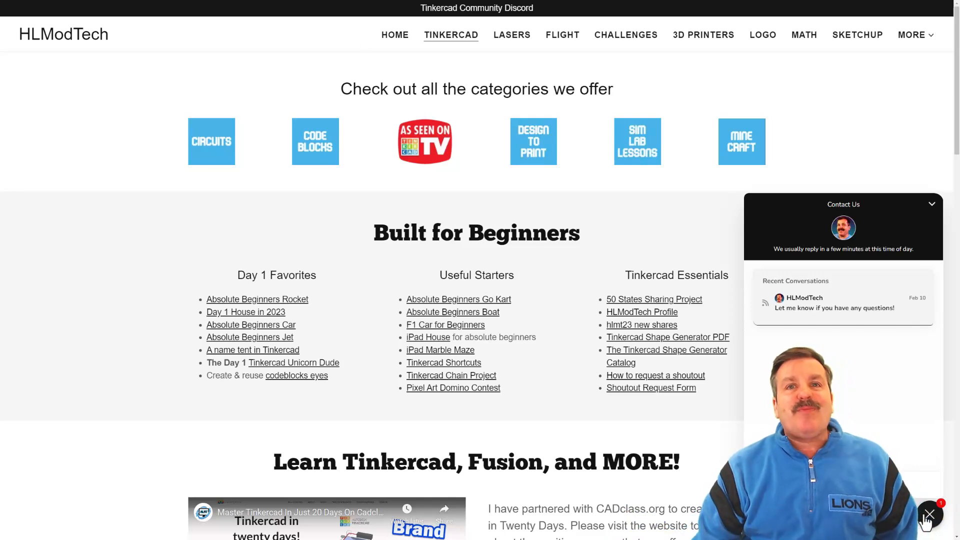
left_click(928, 514)
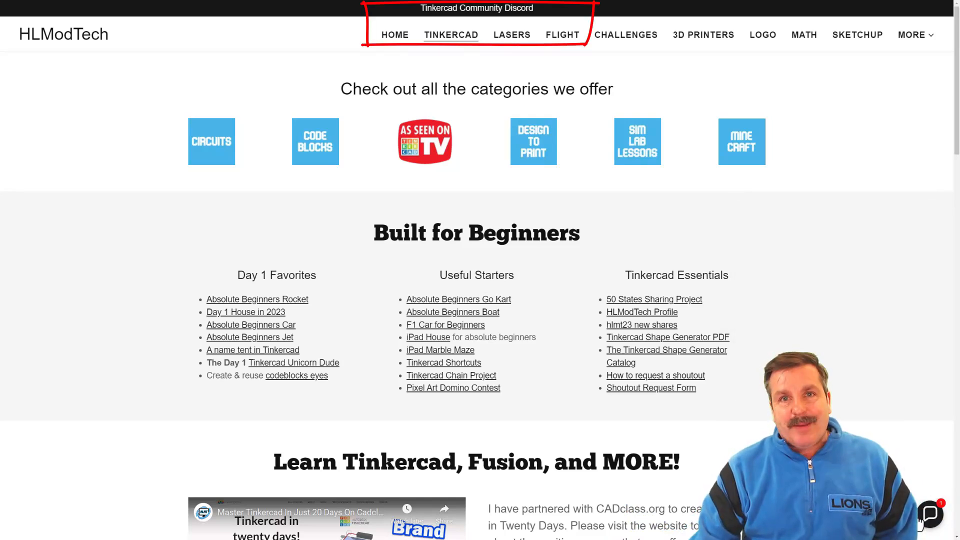
mouse_move(487, 12)
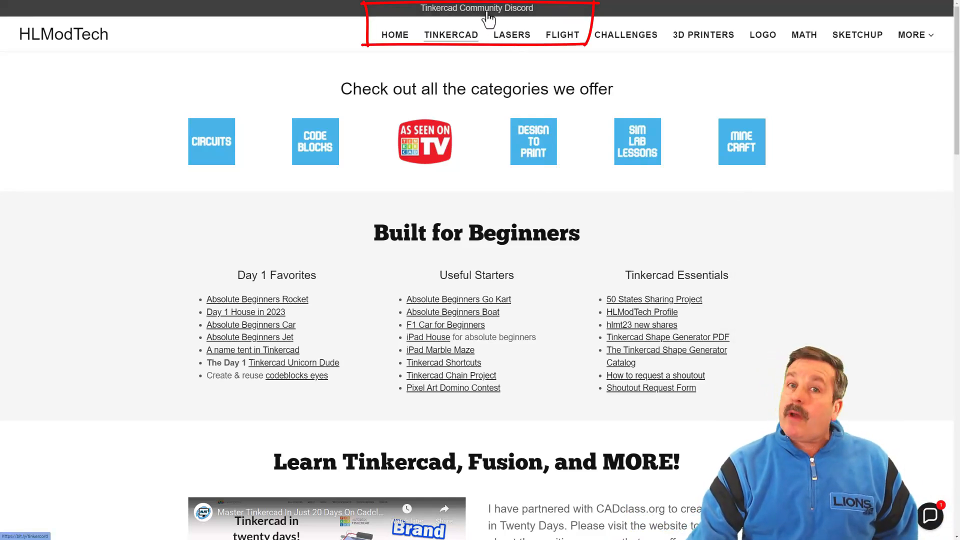
left_click(476, 8)
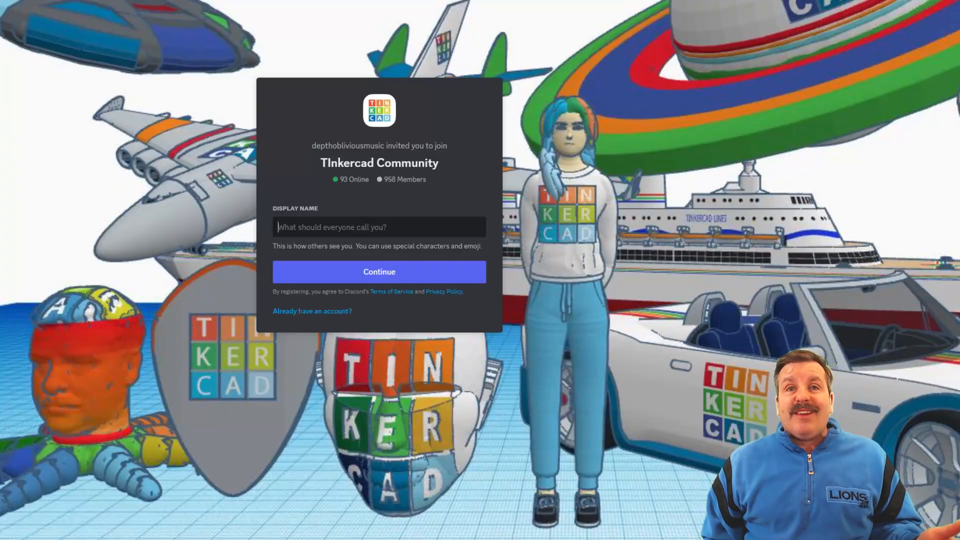